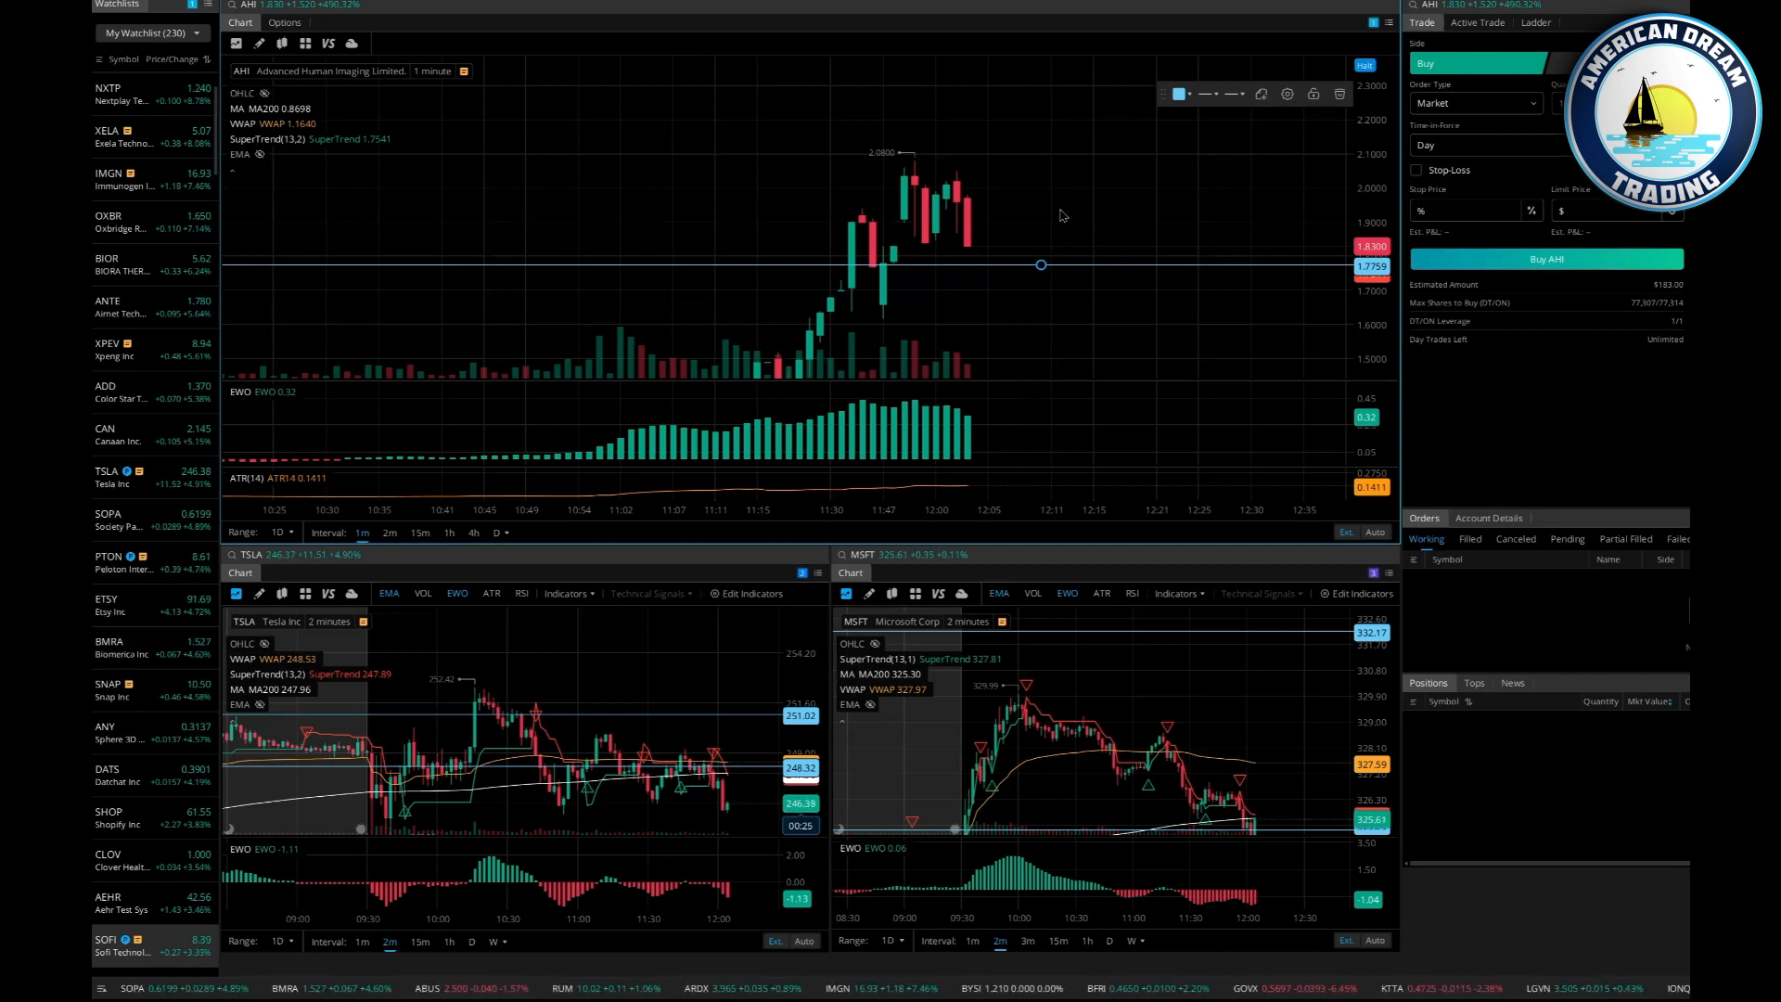
{"action": "scroll", "scroll_direction": "up", "scroll_amount": 3}
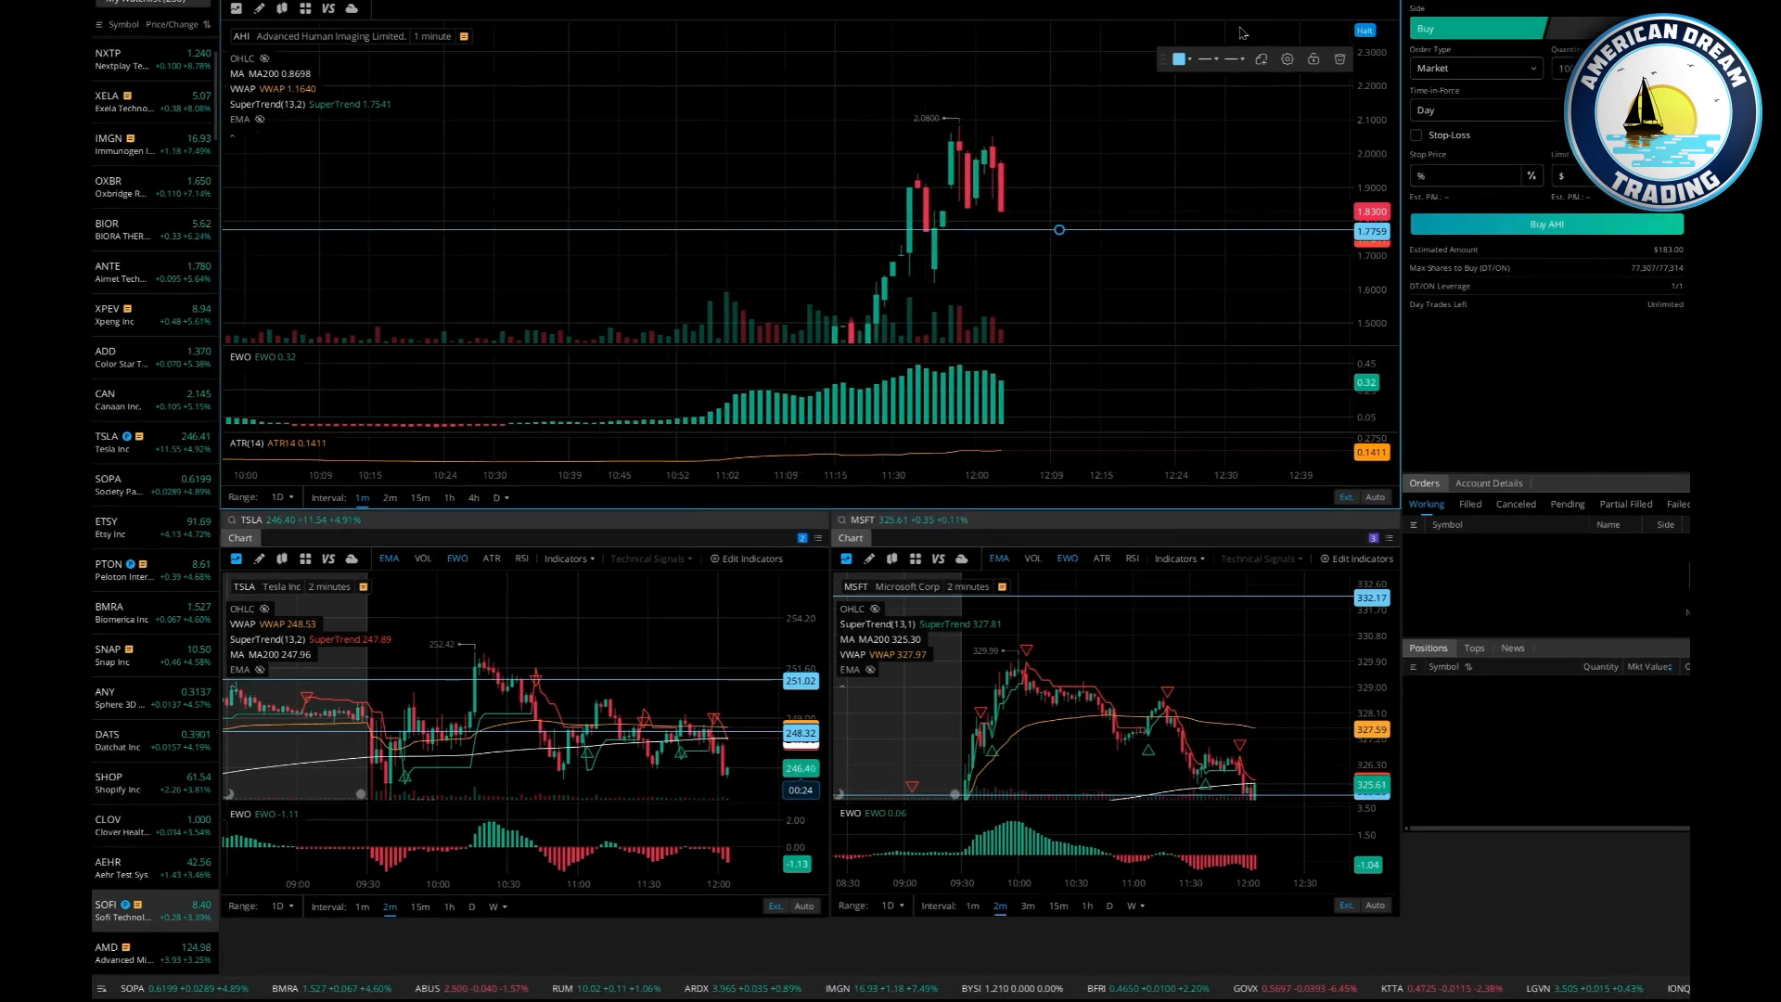